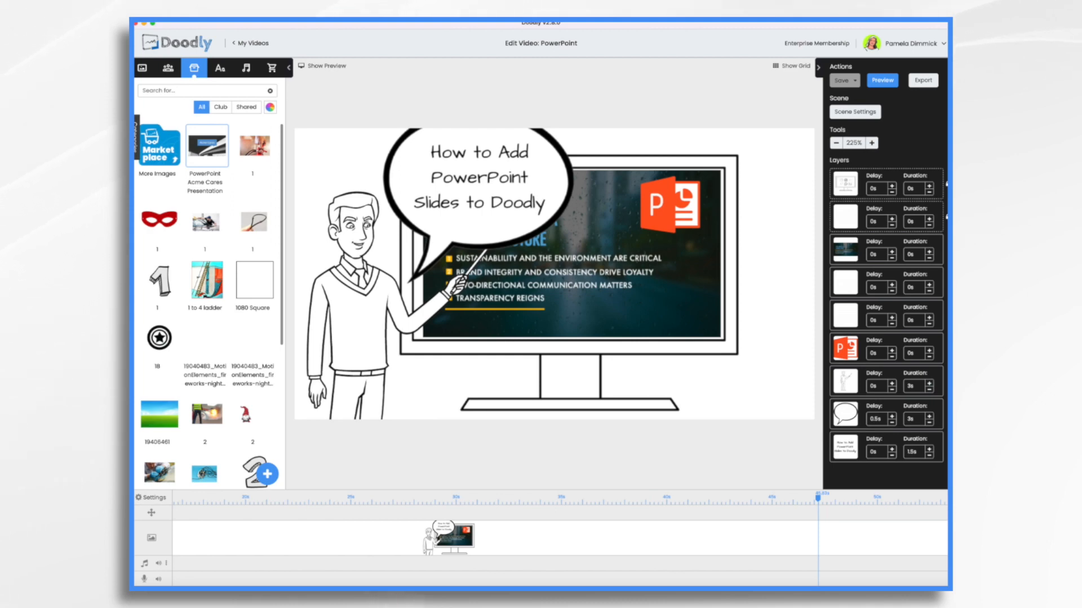
Set the export format to PNG and choose Save Every Slide
click(552, 256)
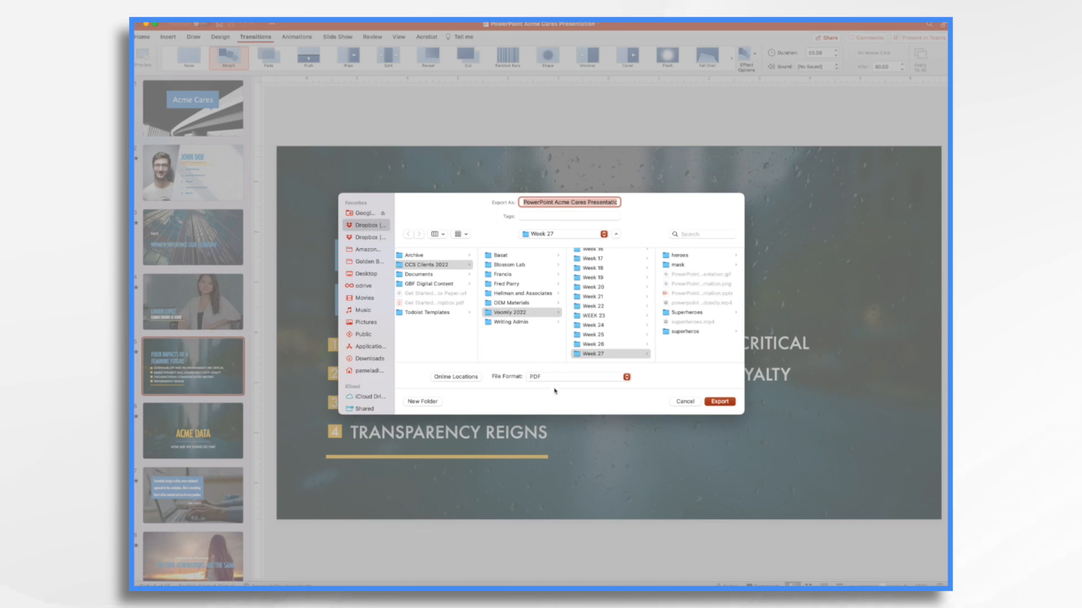
mouse_move(555, 382)
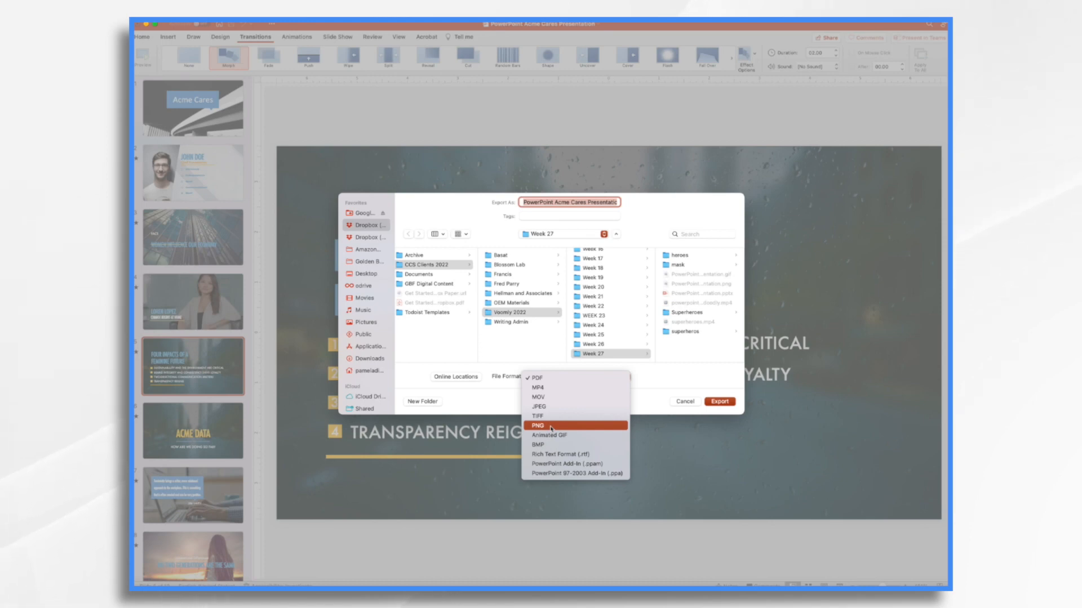
click(538, 425)
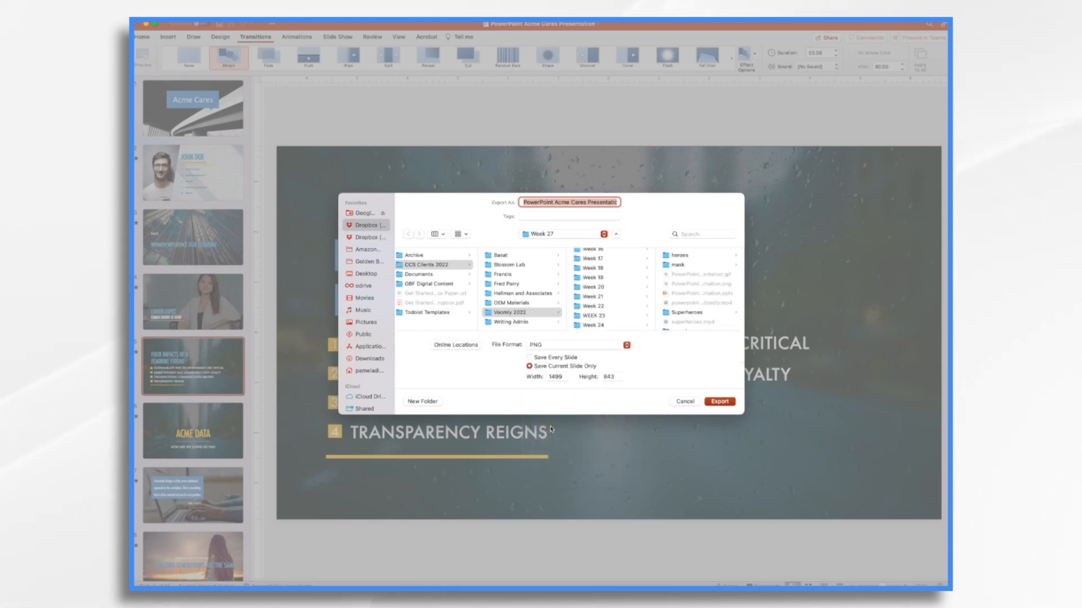
click(527, 366)
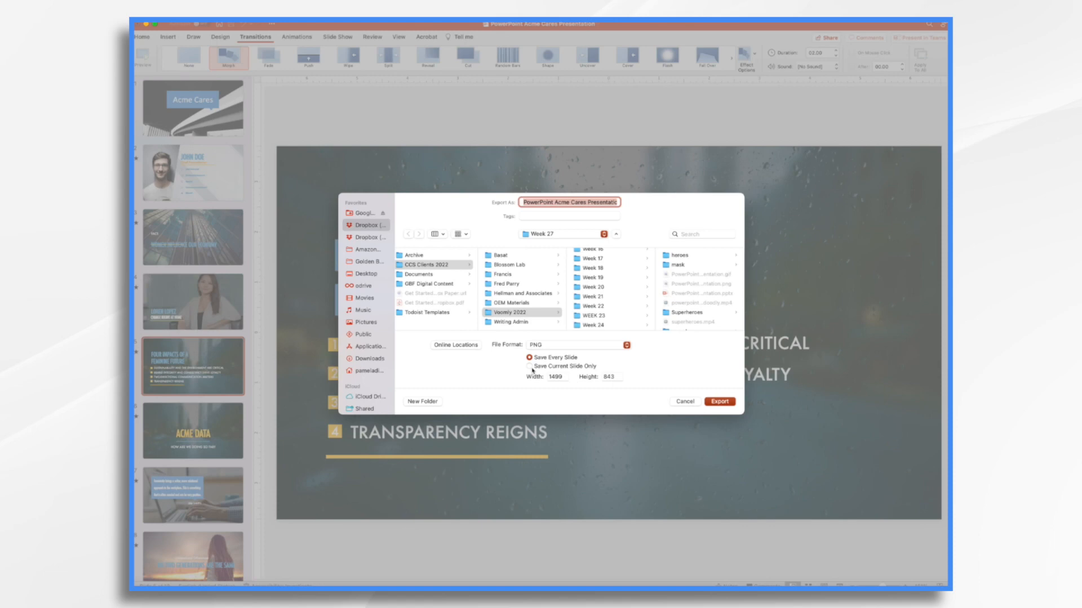
click(530, 367)
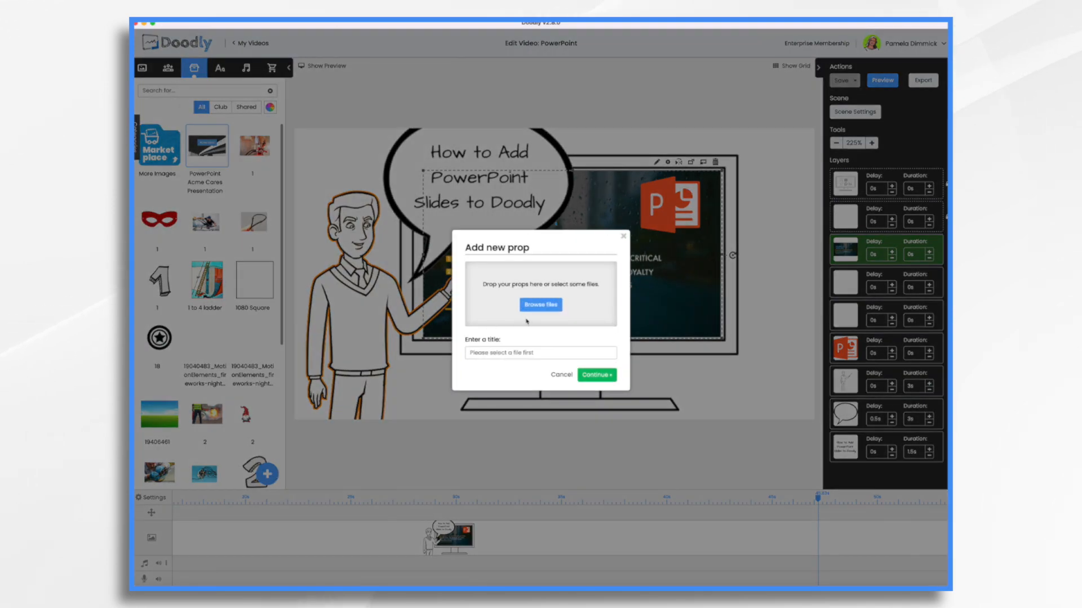
click(540, 304)
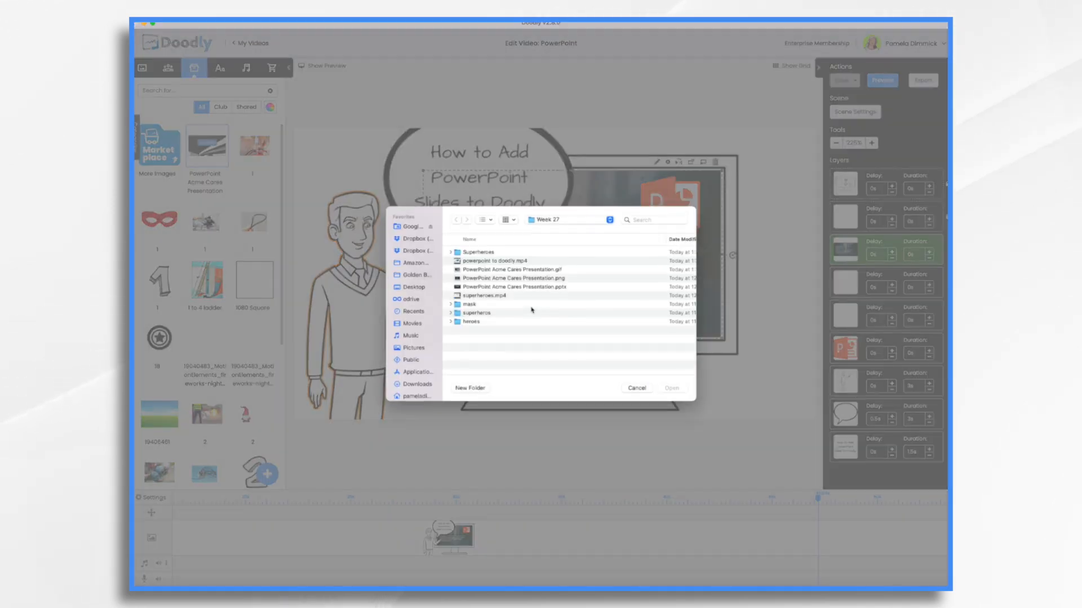
click(636, 389)
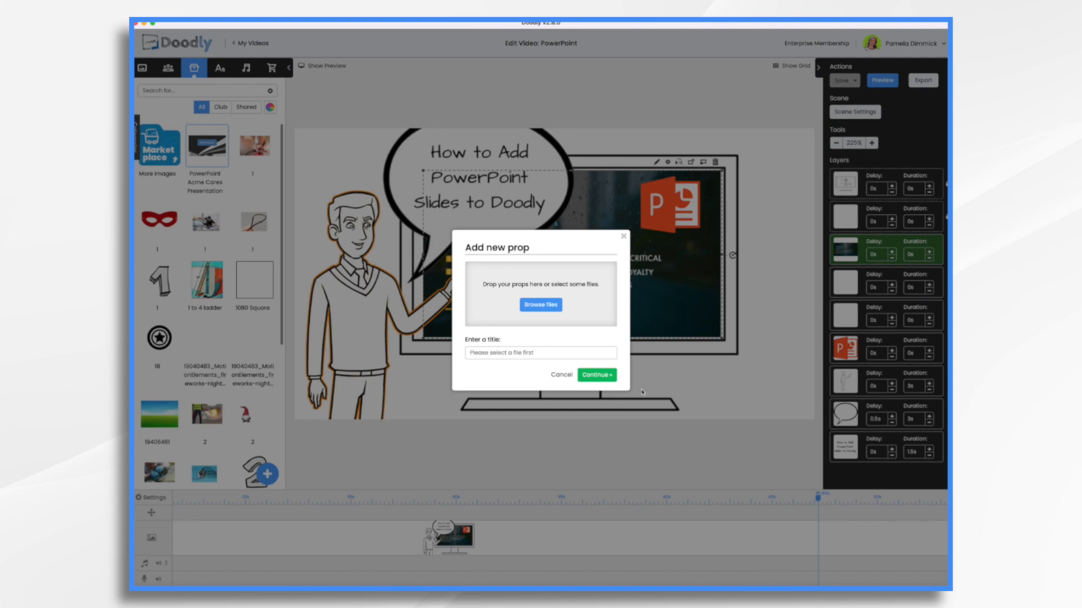
click(561, 375)
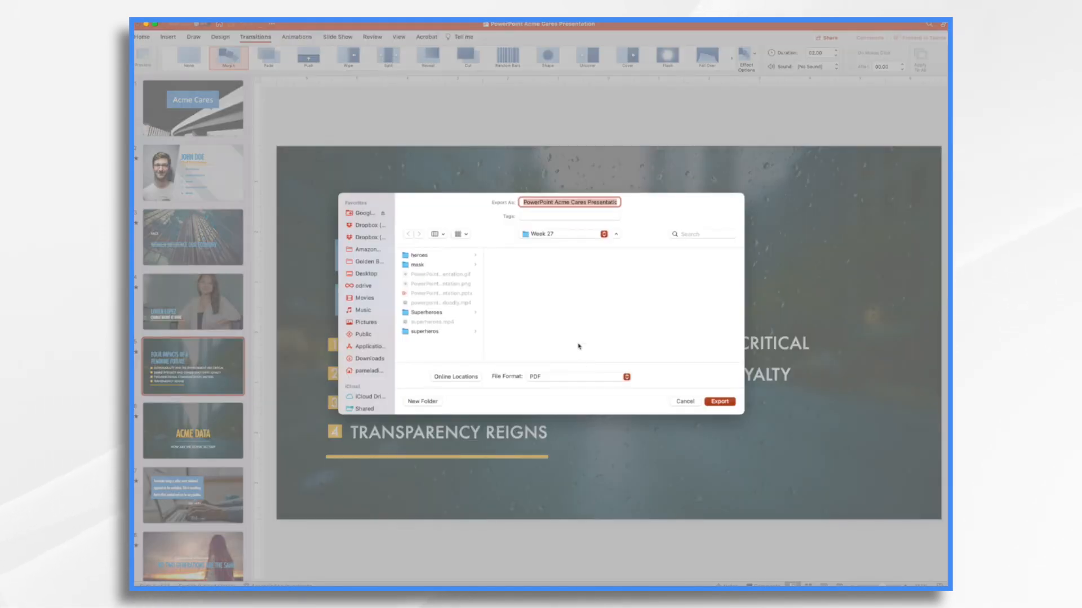
Show the File Format list in the reopened Export dialog, PDF still checked
click(577, 377)
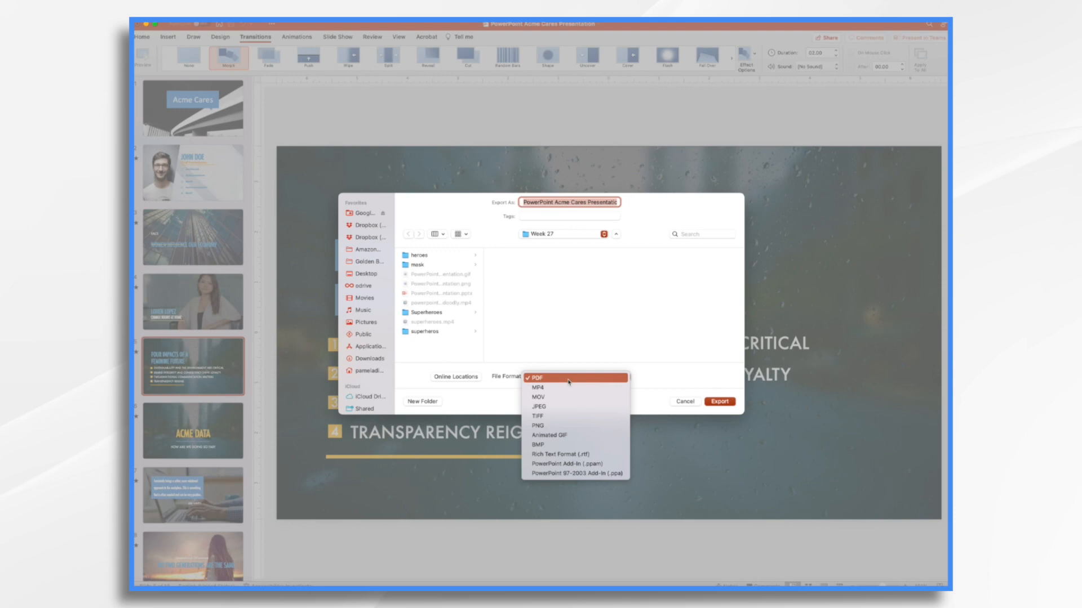
mouse_move(576, 435)
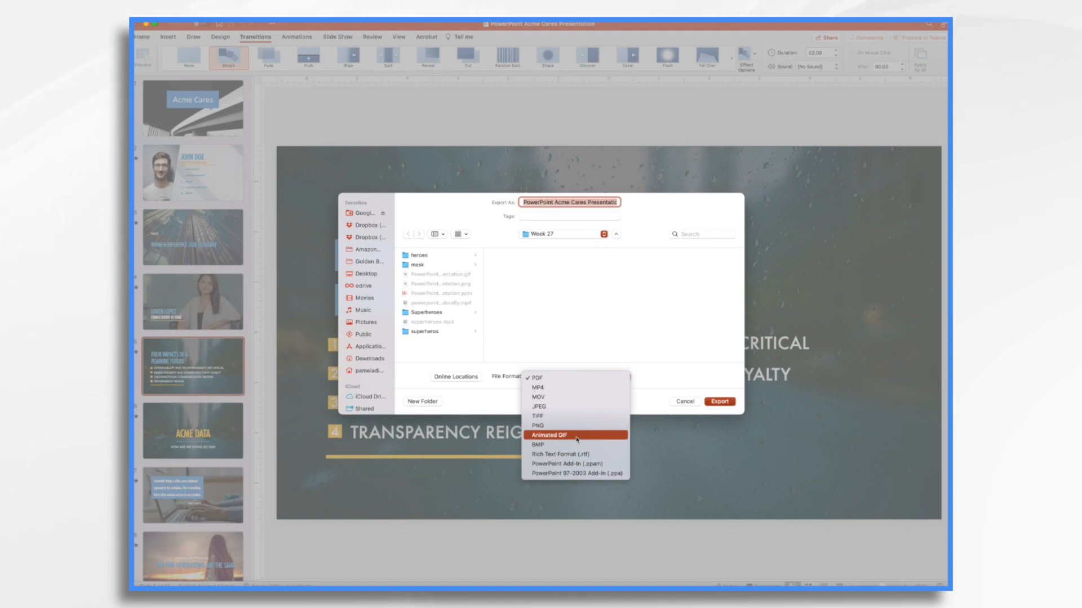
Choose Animated GIF as the format with Medium quality
click(554, 436)
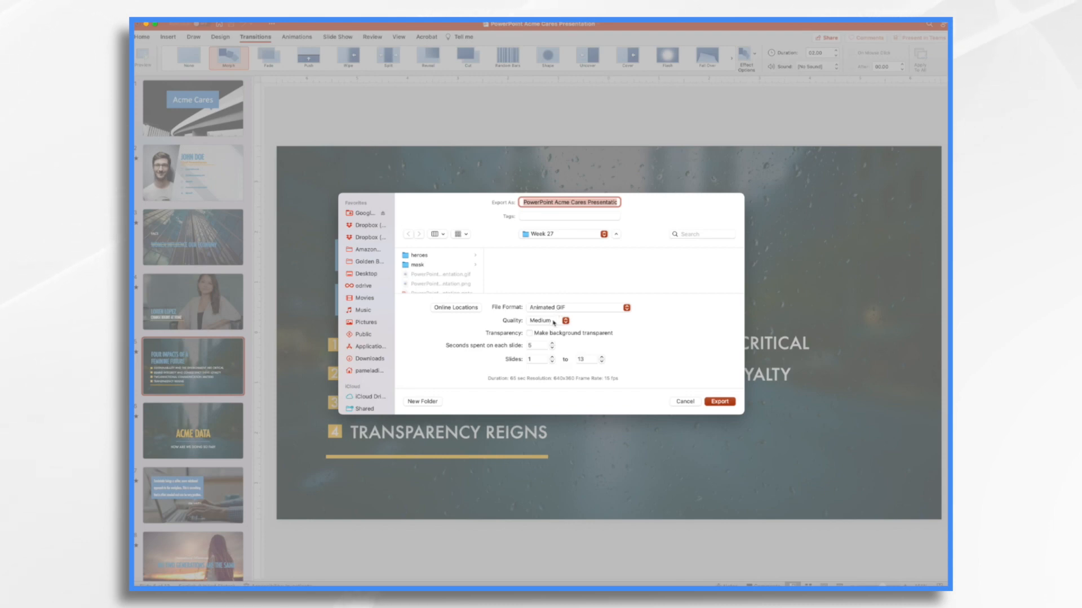
click(546, 321)
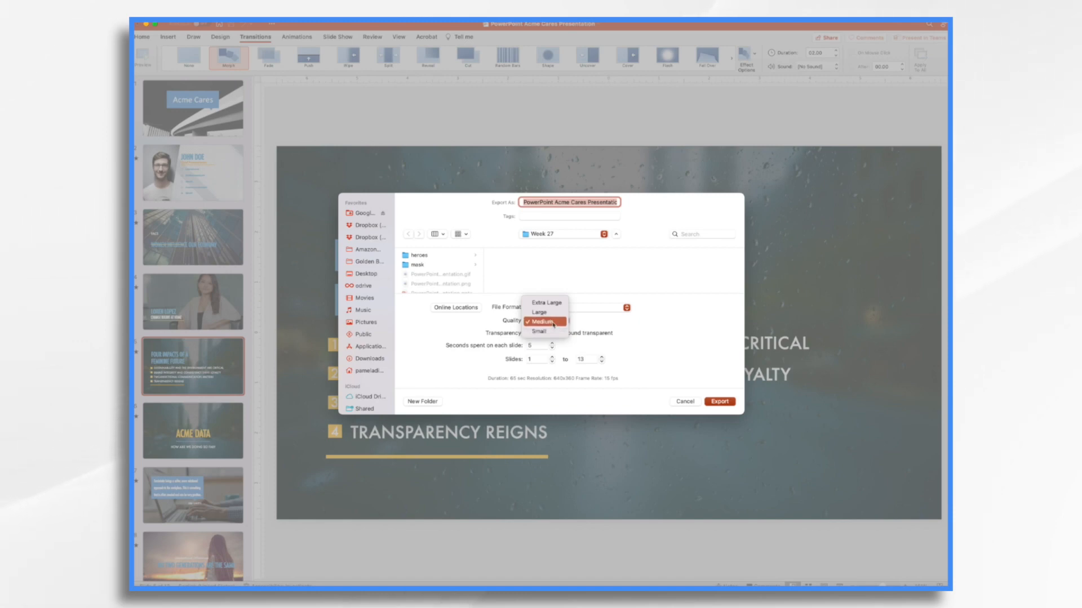
click(545, 321)
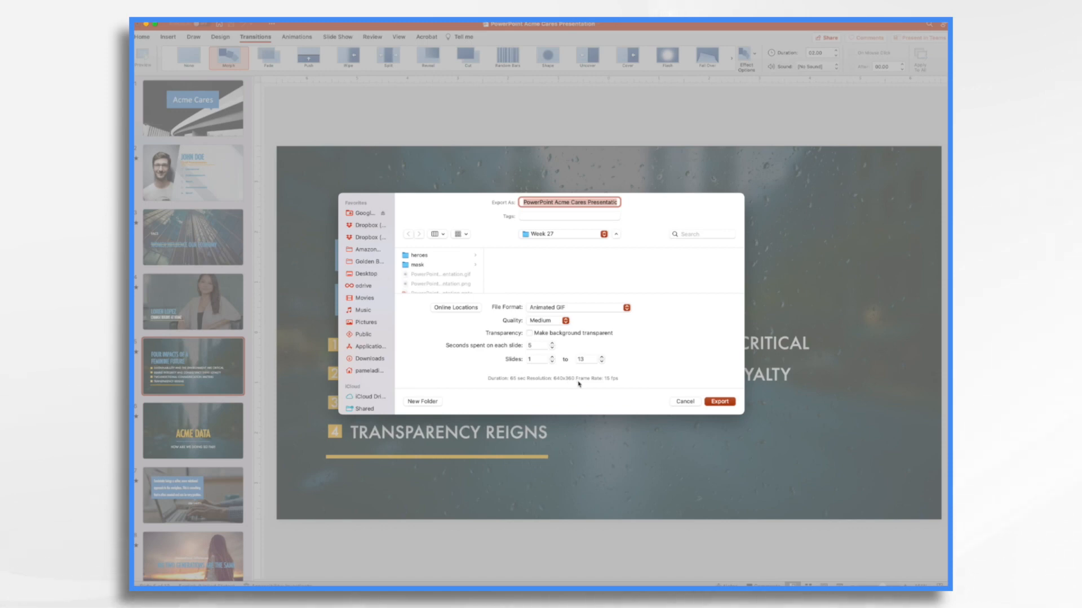
click(552, 320)
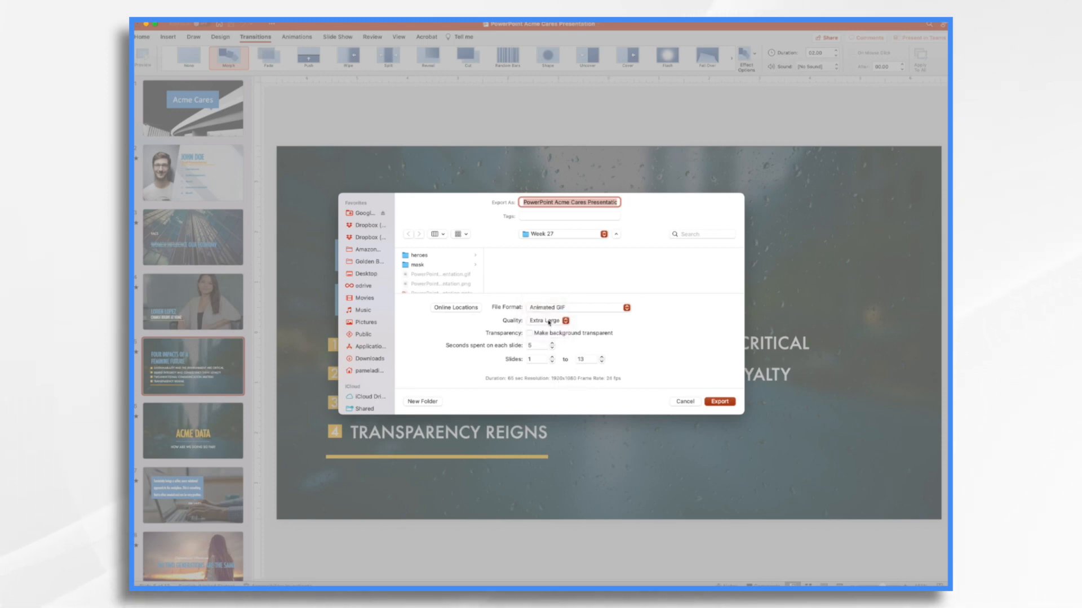
click(553, 320)
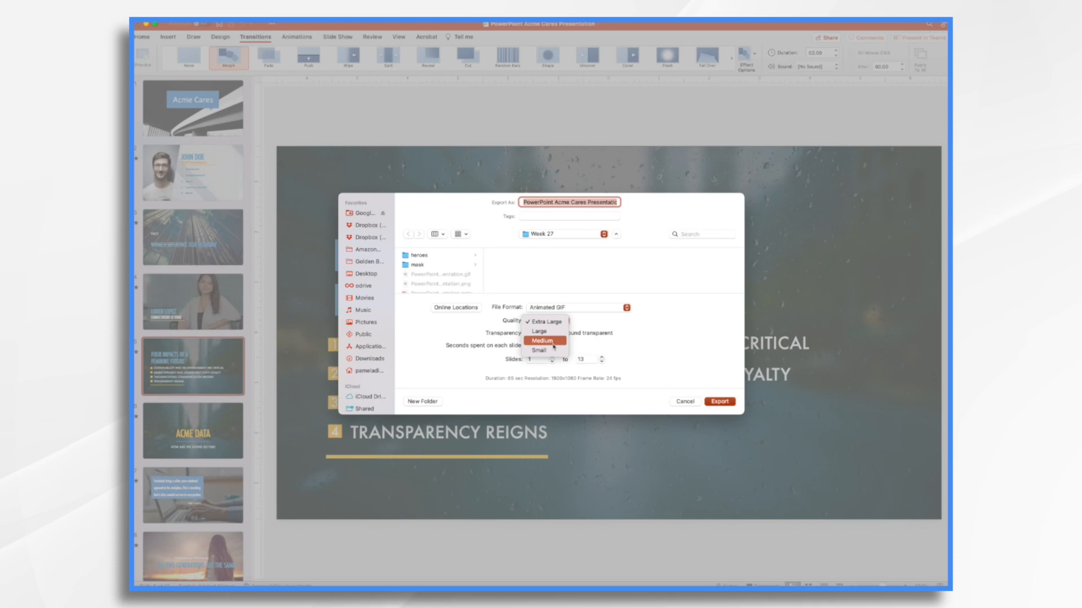
click(544, 340)
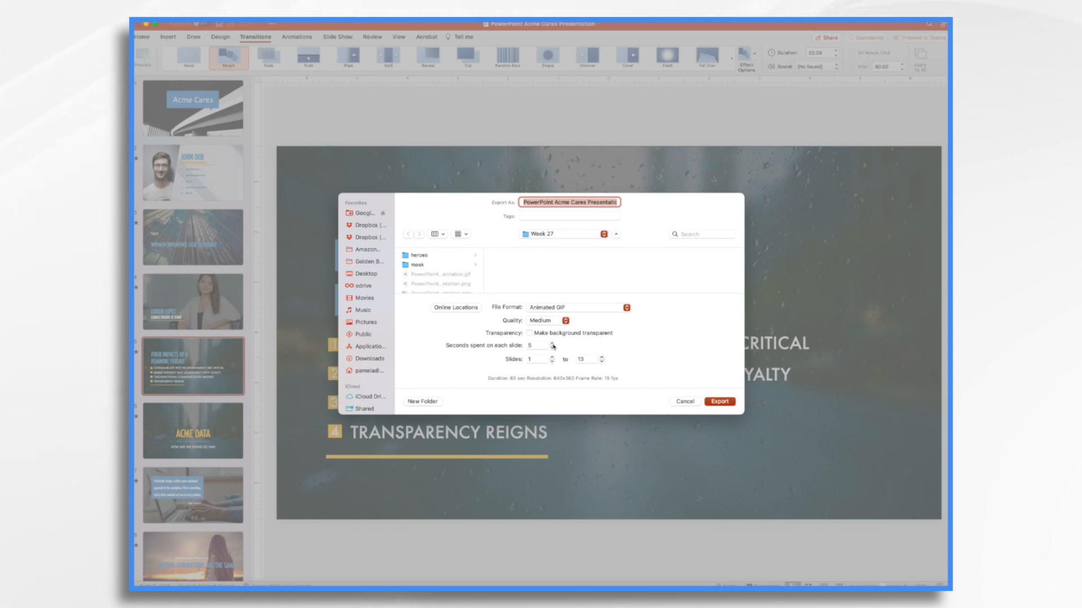
Lower time per slide to 3 seconds and export slides 1-13 as the GIF
click(531, 345)
text(3)
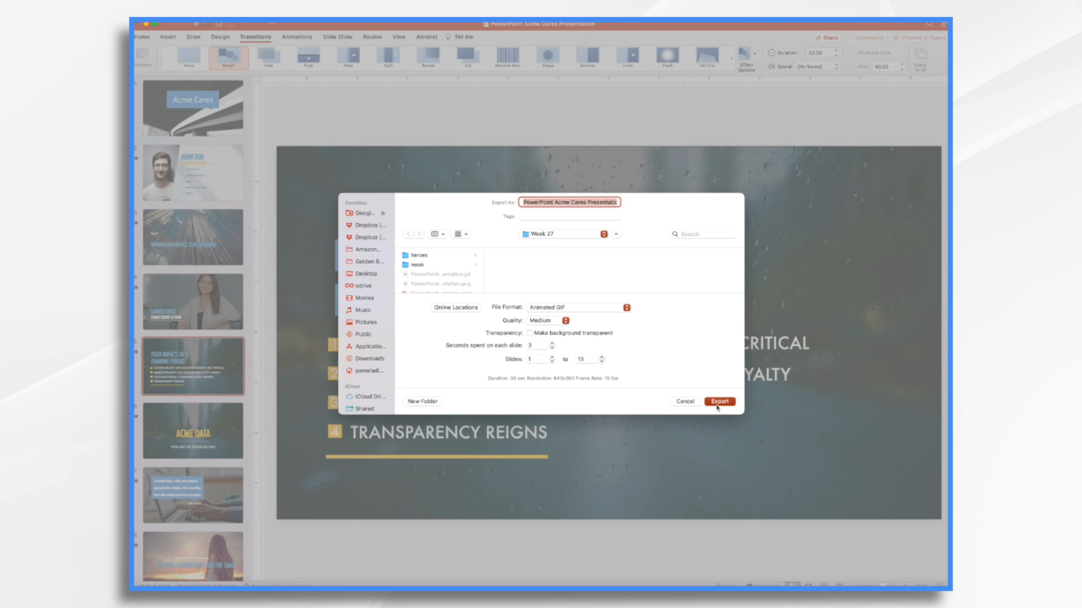
click(365, 273)
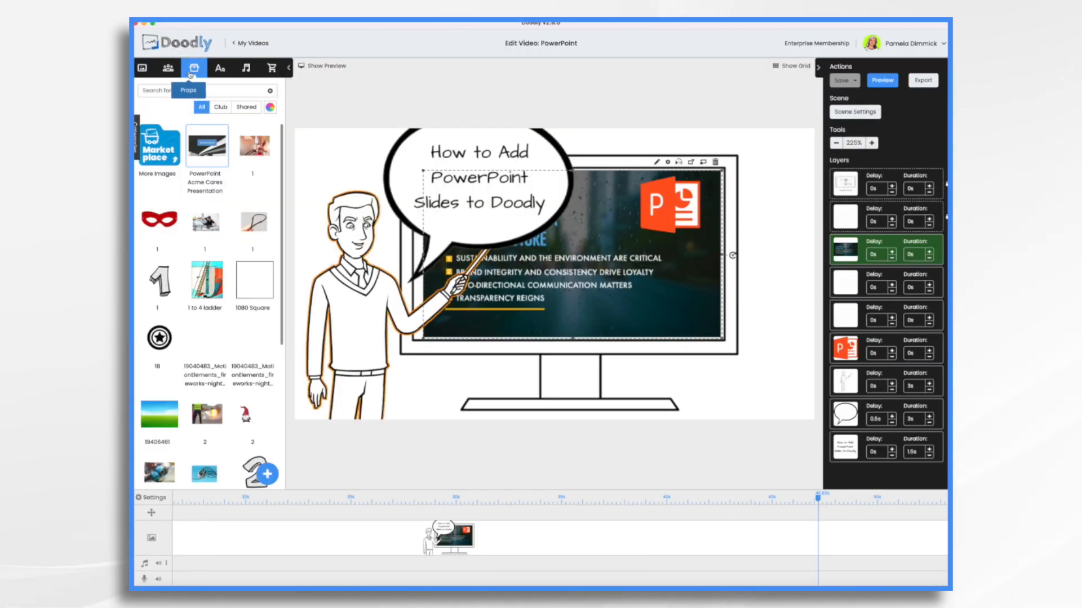
Upload the exported presentation GIF as a new prop and edit its title
click(266, 474)
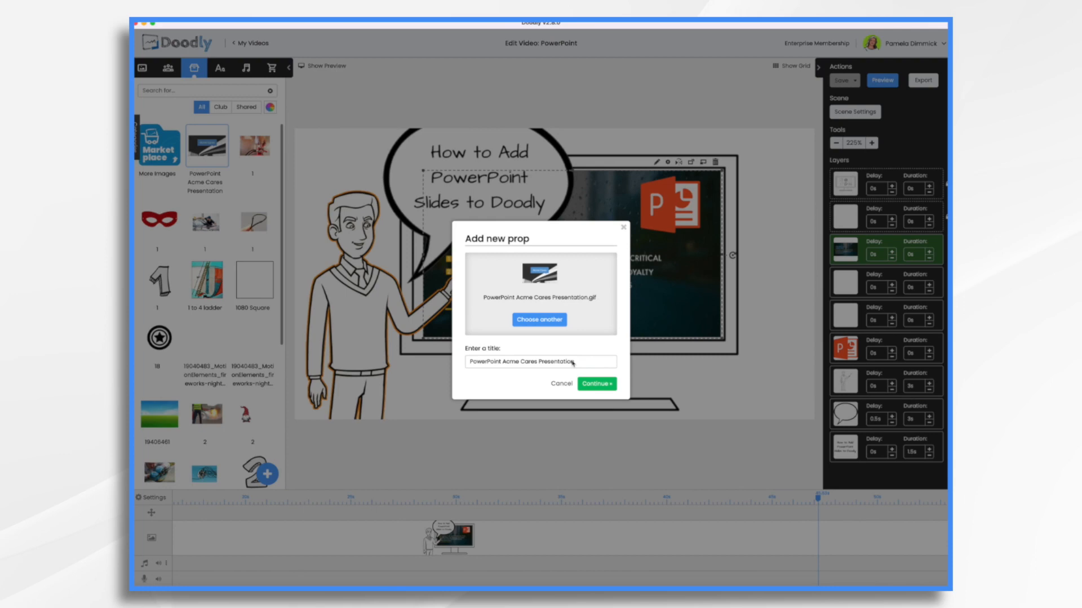
click(595, 383)
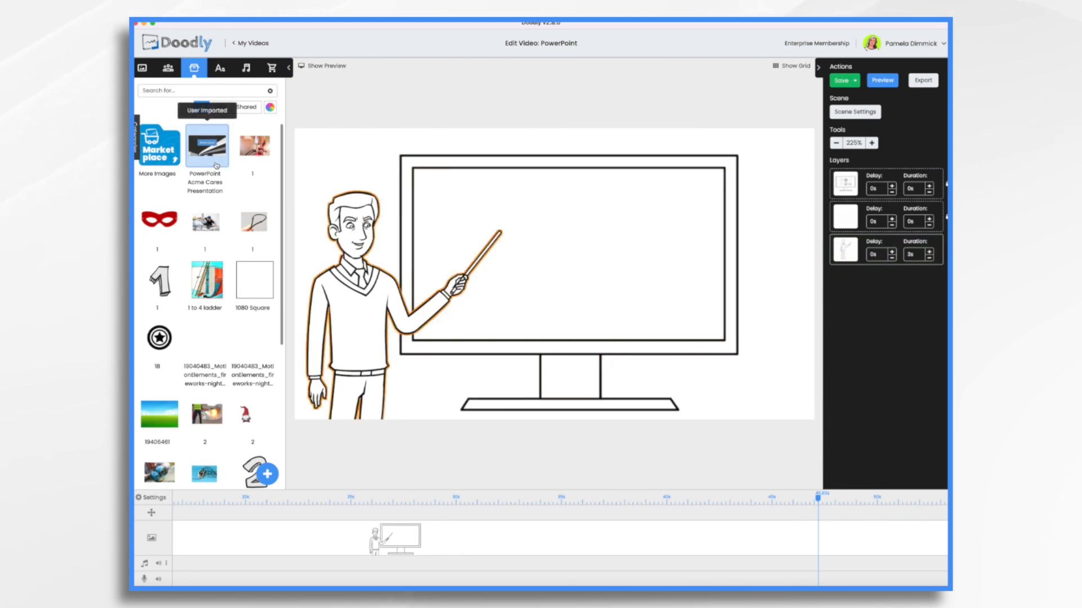
Drop the Acme Cares Presentation GIF prop onto the monitor screen and confirm
drag(207, 146, 413, 239)
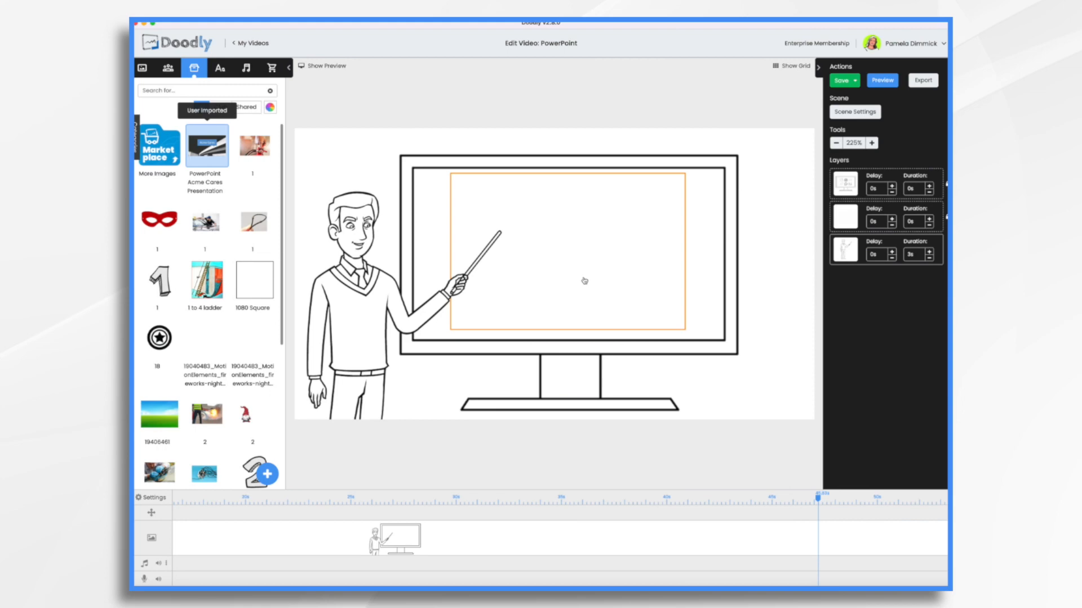
click(205, 145)
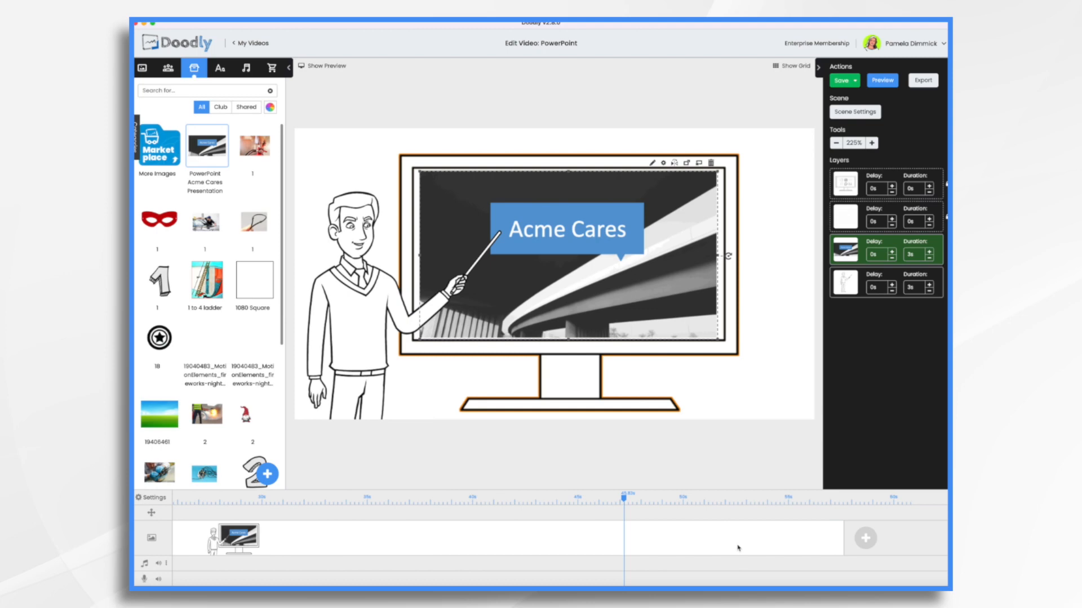
Set Extra time at the end to 50s in Scene Settings, apply it and save
click(854, 112)
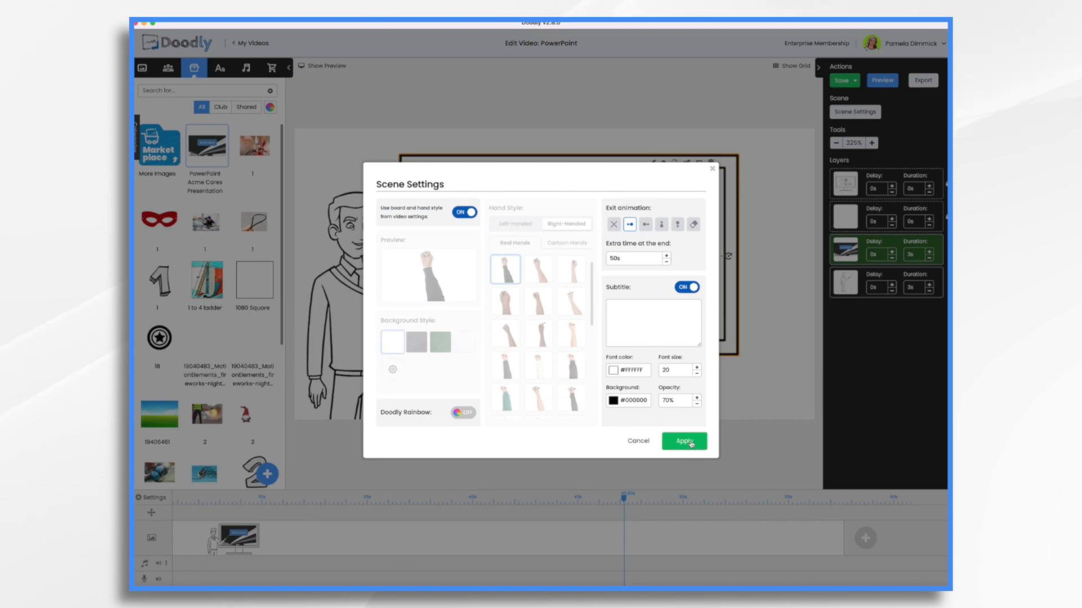
click(683, 441)
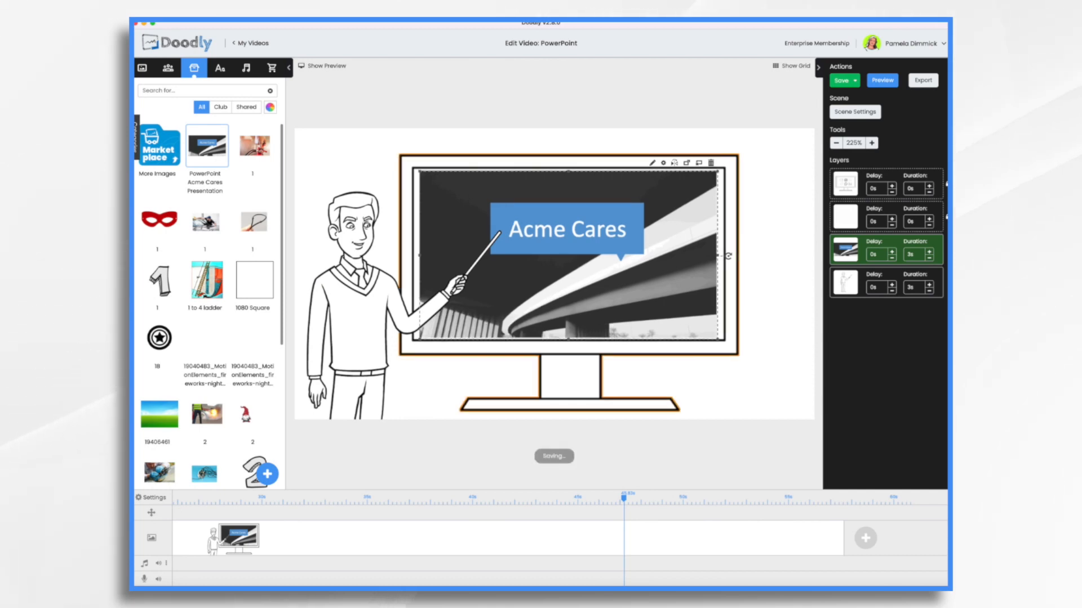
click(854, 111)
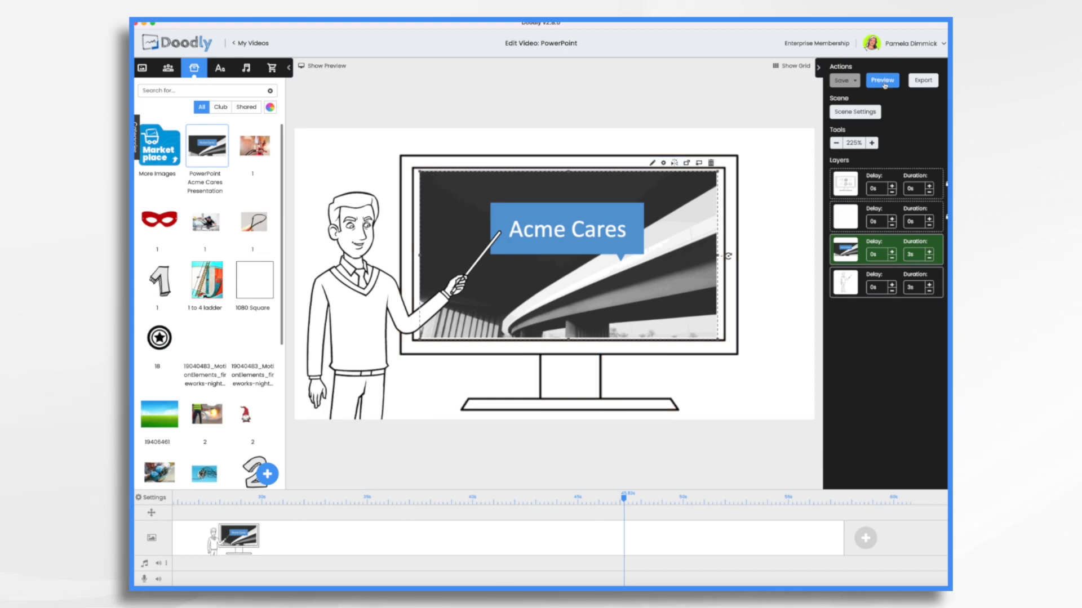
Start the scene preview, the hand drawing the monitor with the slides GIF
click(881, 80)
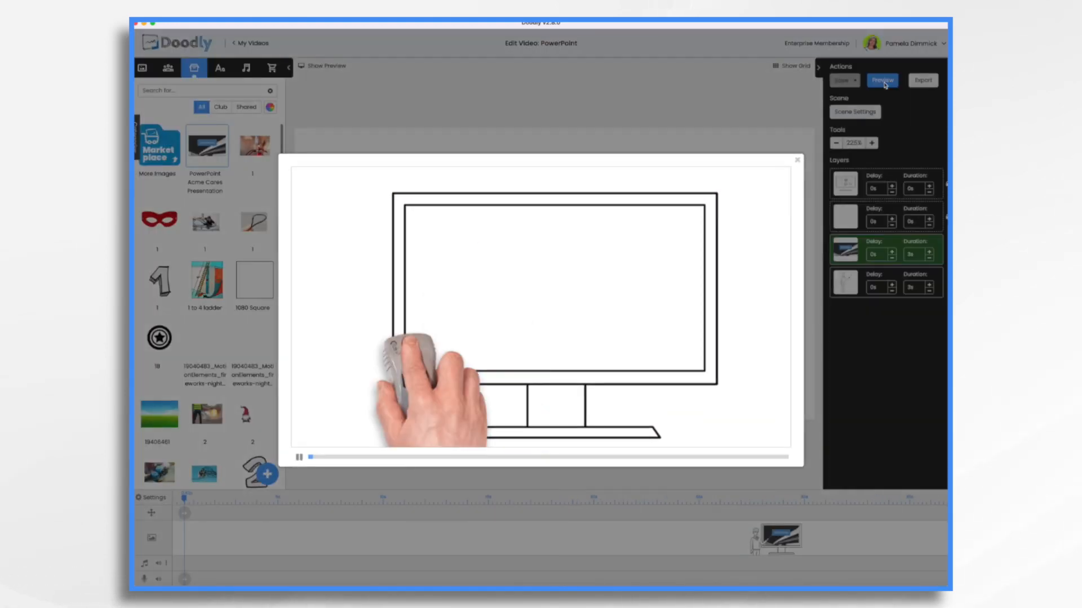